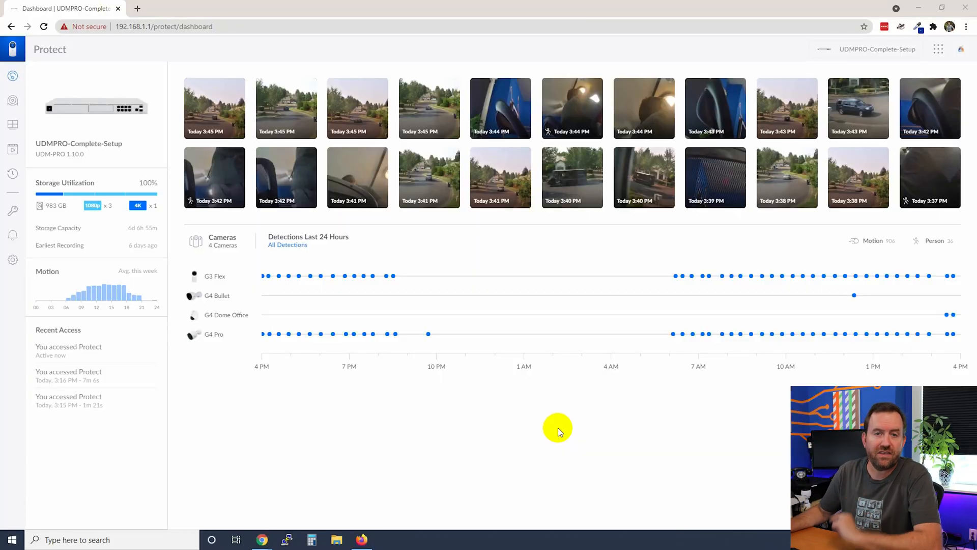
mouse_move(535, 437)
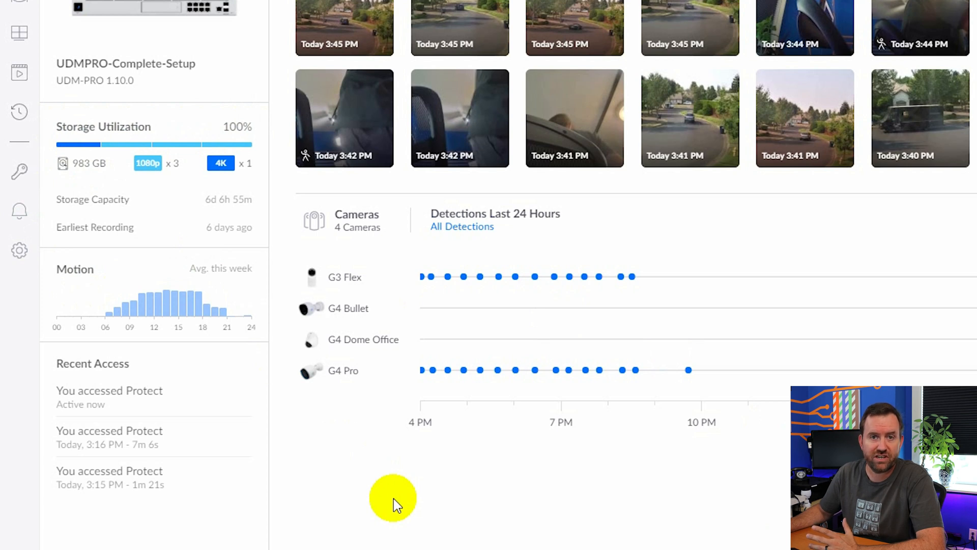
mouse_move(159, 224)
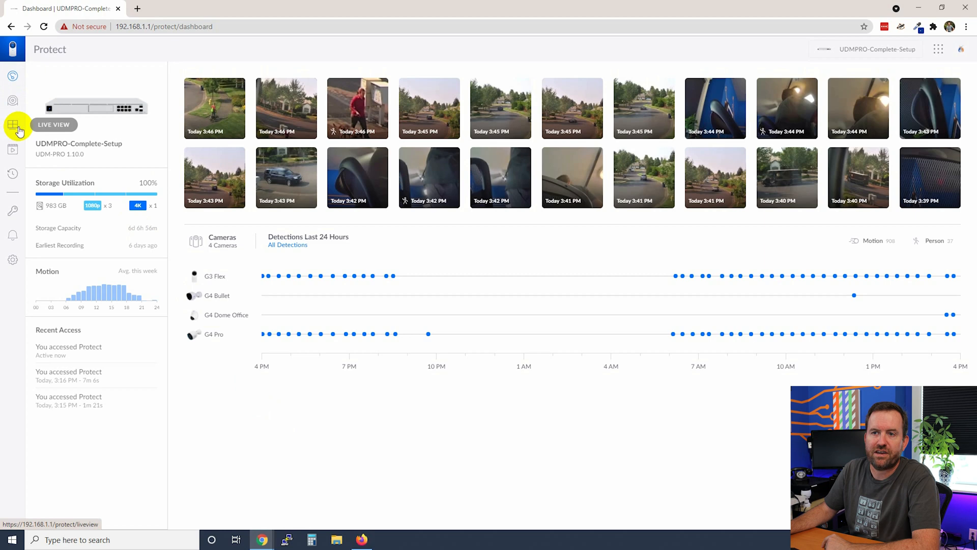
Show the Default four-camera live view, briefly toggling 'Include Views from other users' on and off
left_click(12, 125)
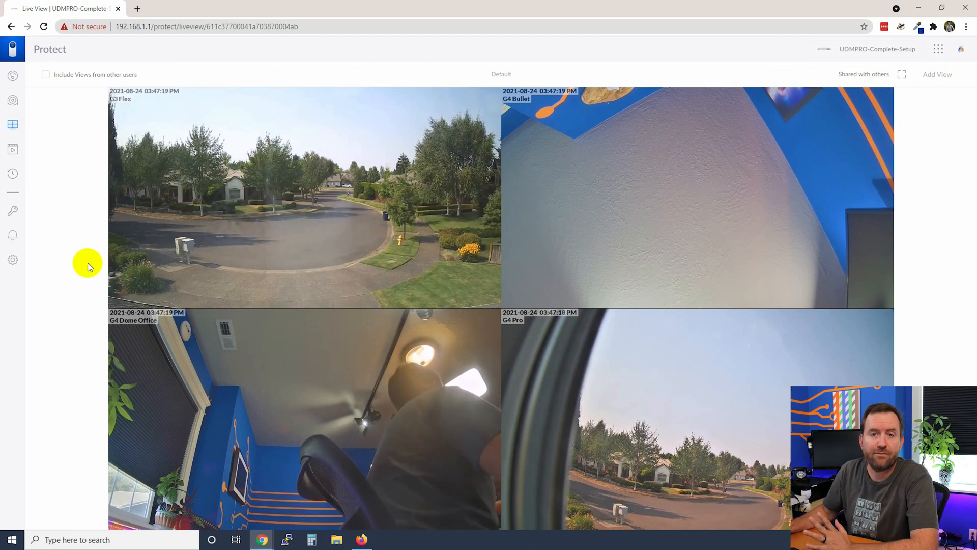
left_click(46, 74)
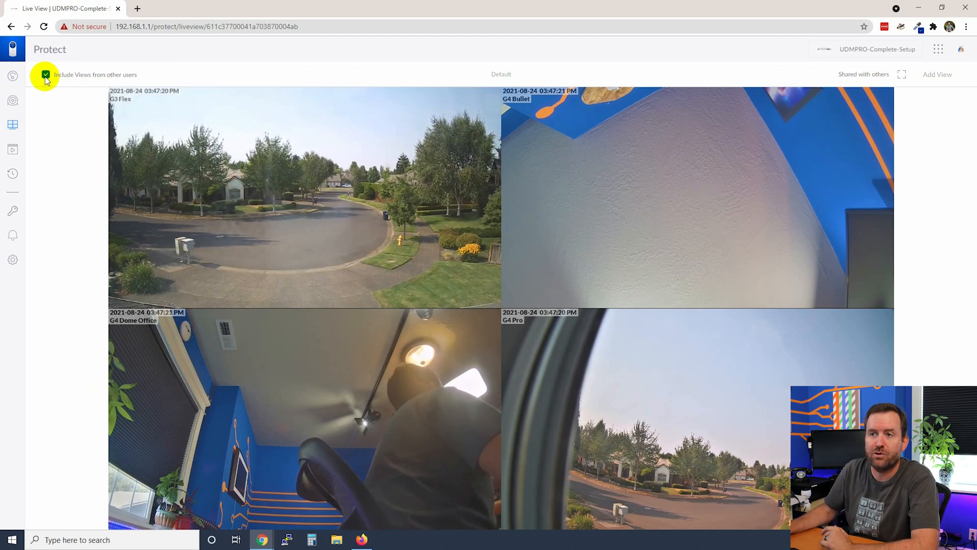
left_click(46, 74)
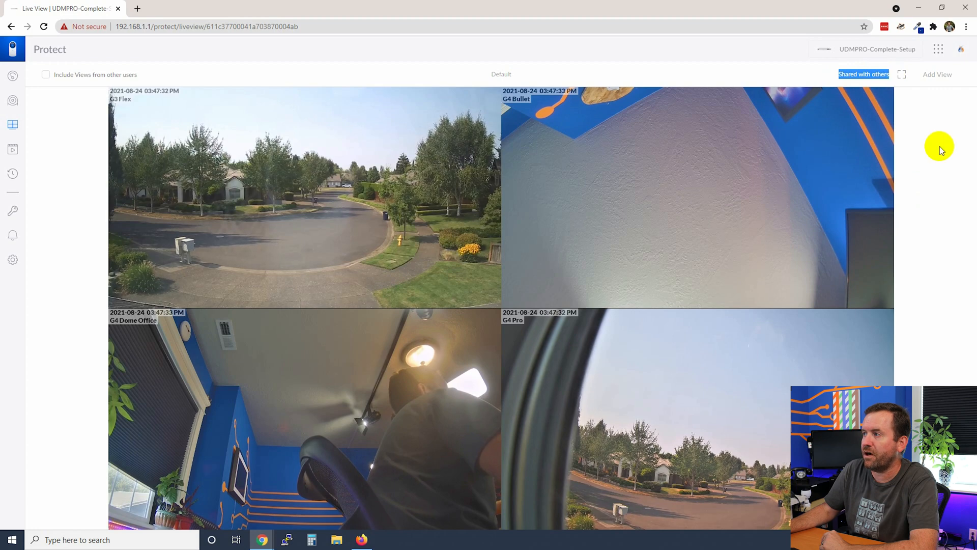
left_click(901, 74)
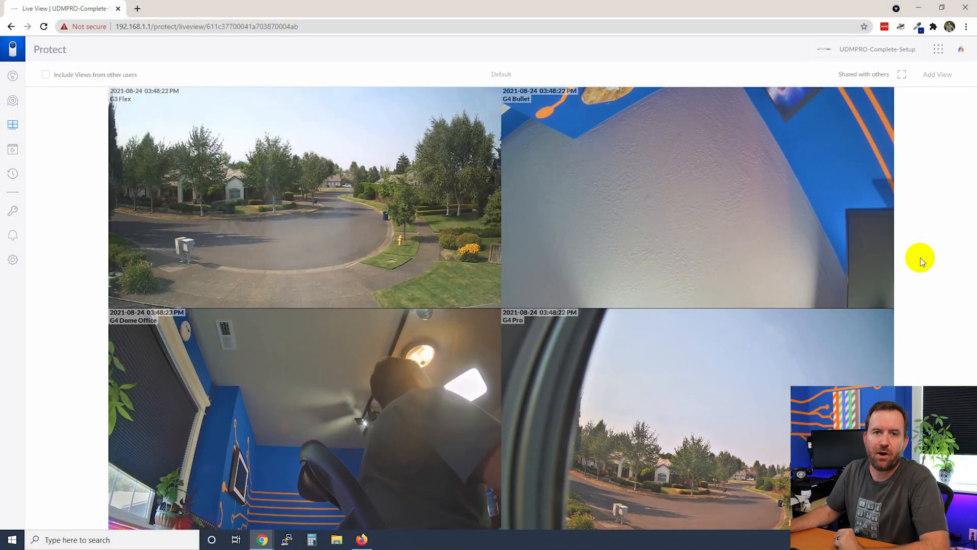
Start a new 4-camera view named 'External Cameras' shared with others and continue to its layout
left_click(937, 74)
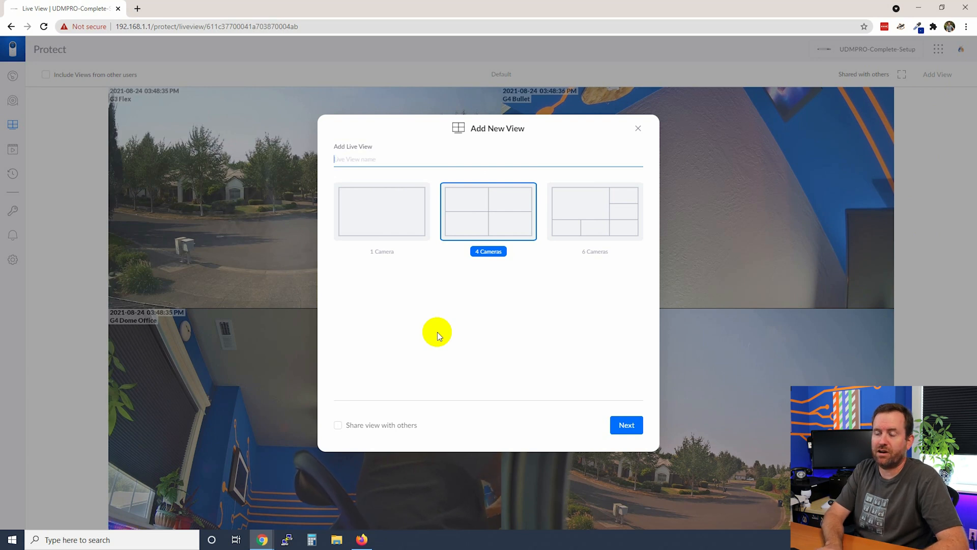
type("External")
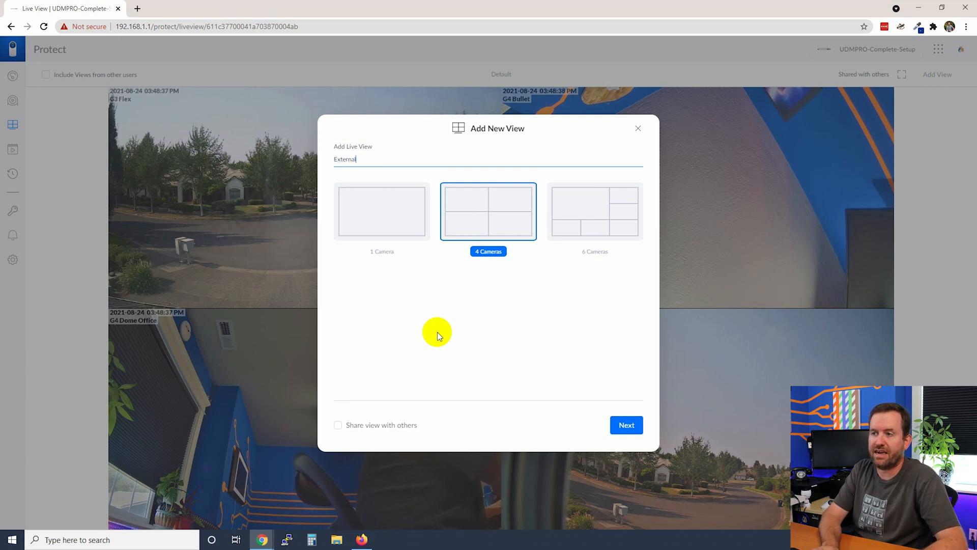
type("Cameras")
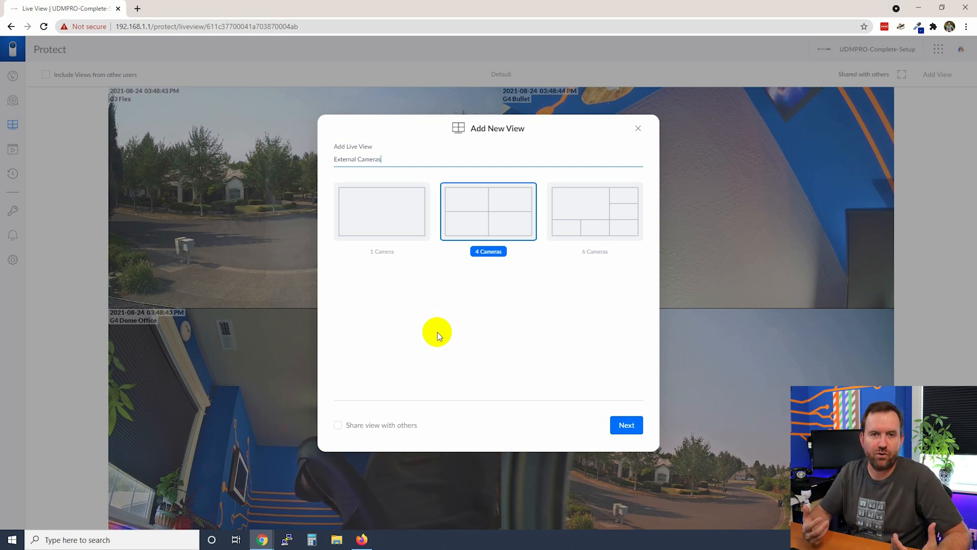
mouse_move(470, 226)
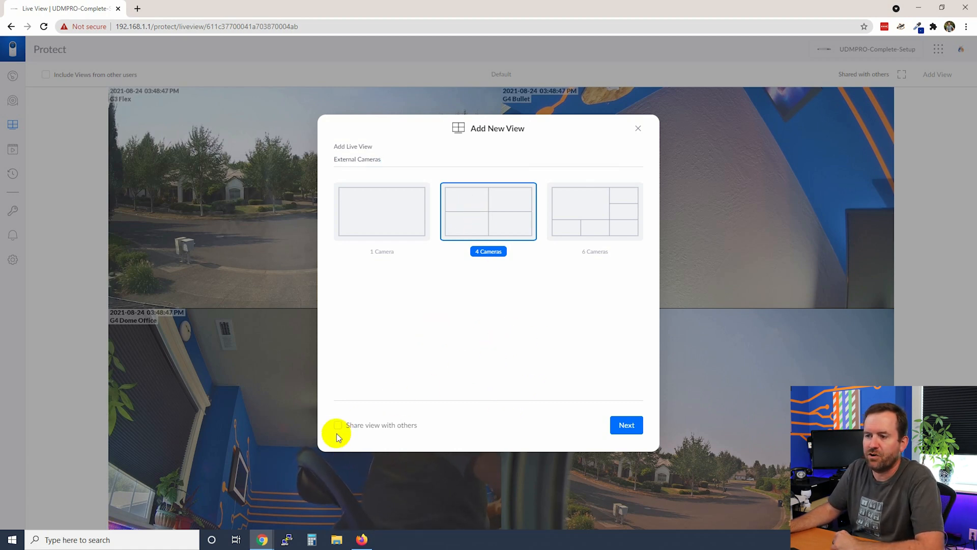
left_click(338, 425)
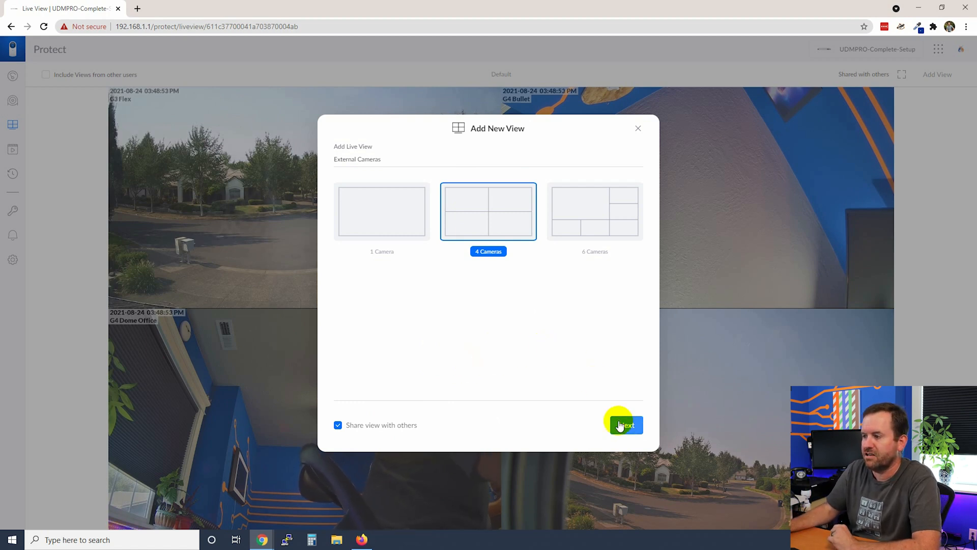
left_click(623, 425)
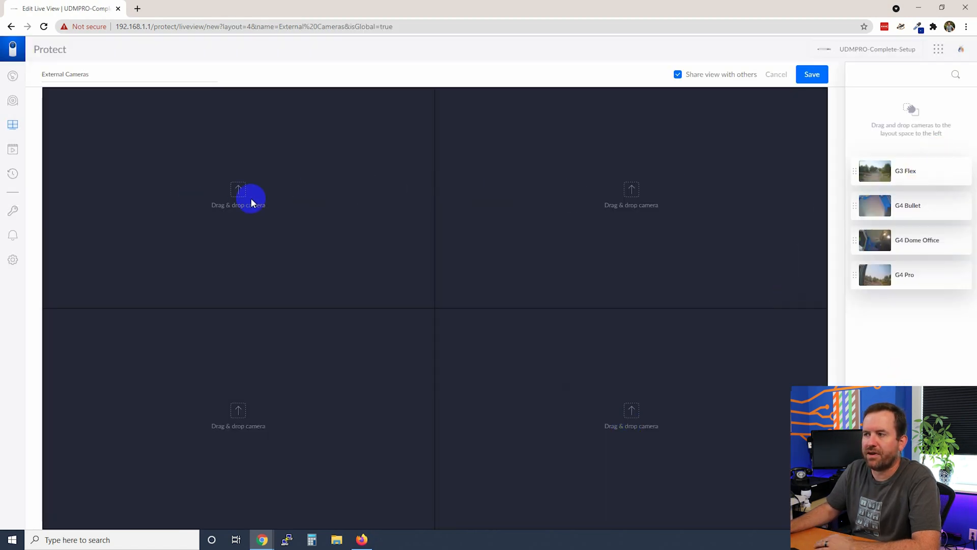
Place G3 Flex, G4 Bullet, G4 Dome Office and G4 Pro in the tiles, adding G4 Pro to the top-left tile
left_click_drag(874, 171, 238, 198)
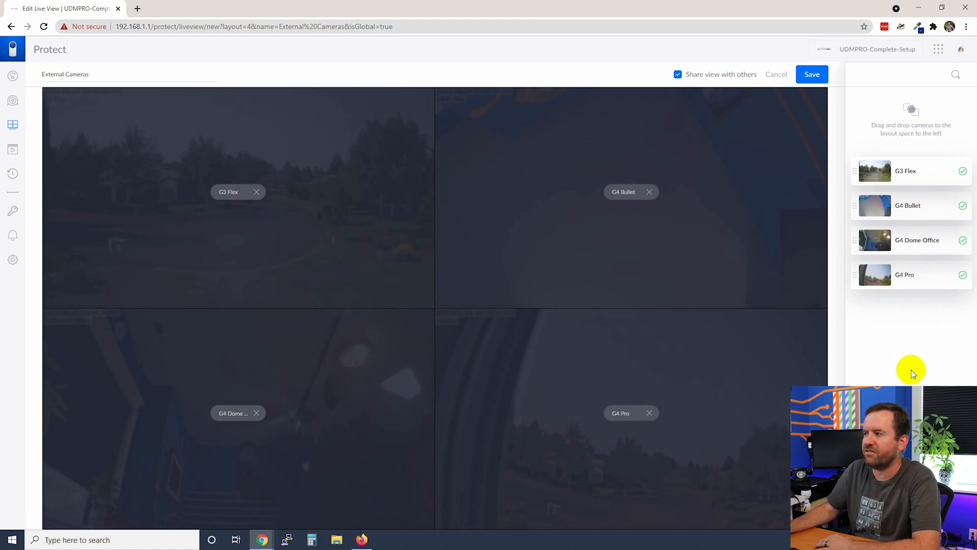
left_click_drag(905, 274, 297, 223)
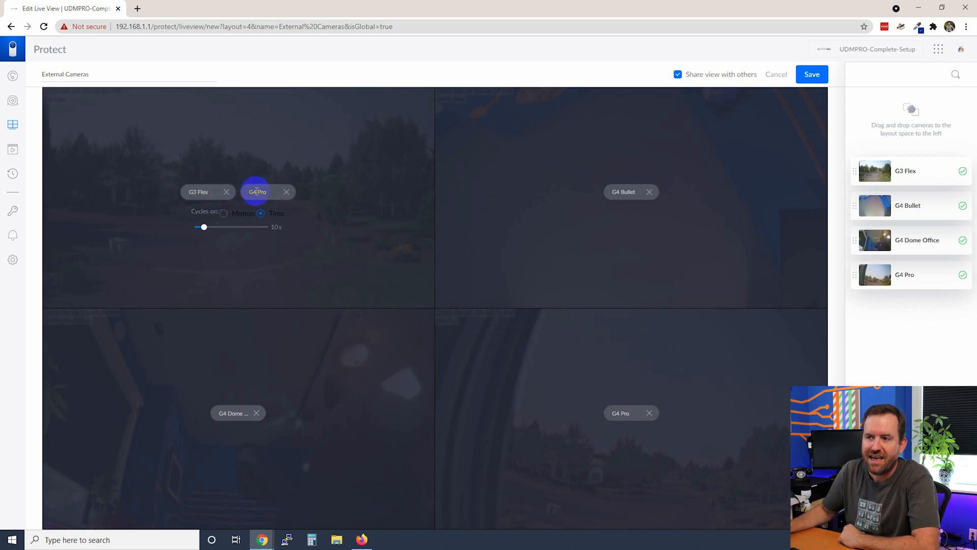
mouse_move(114, 242)
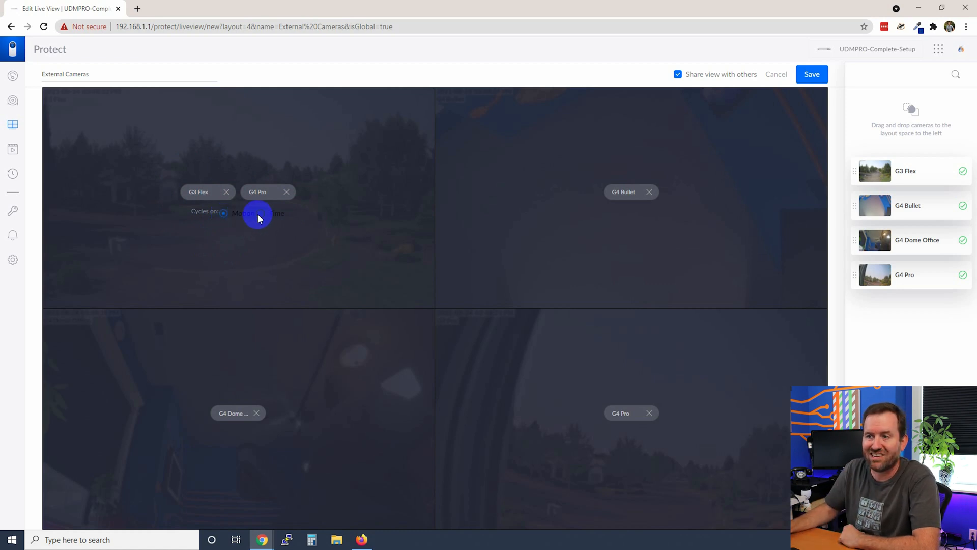
Try Time cycling with the interval slider on the first tile, then set it to cycle on Motion
left_click(260, 213)
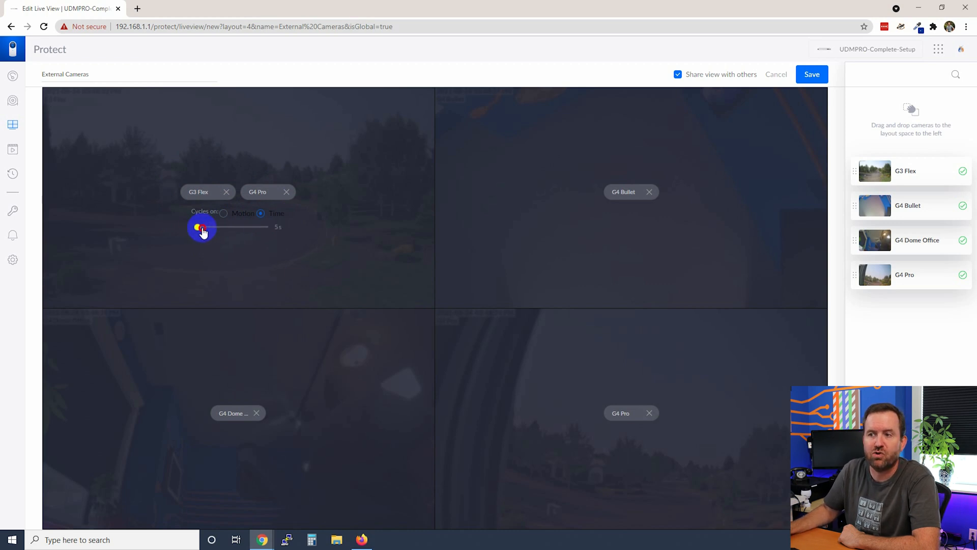
left_click_drag(200, 227, 268, 227)
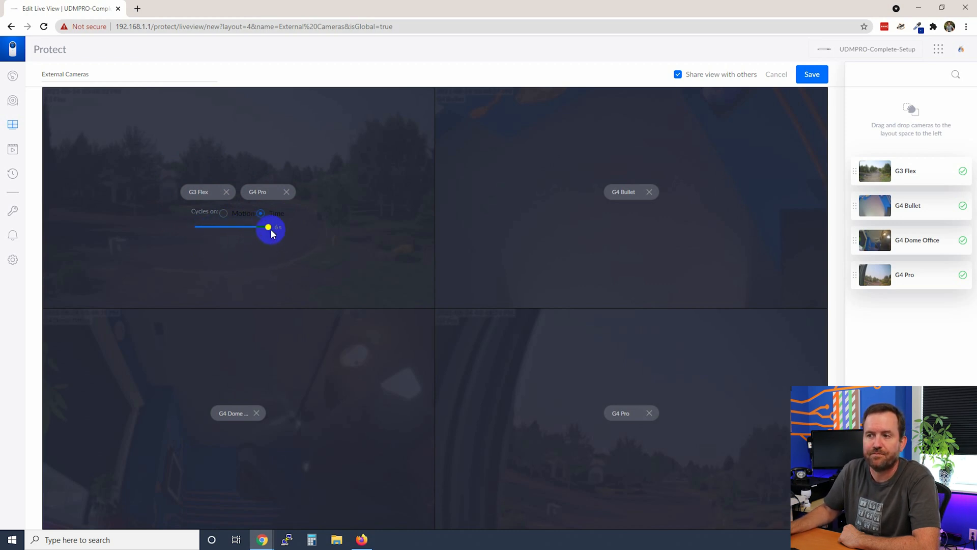
left_click_drag(267, 226, 195, 226)
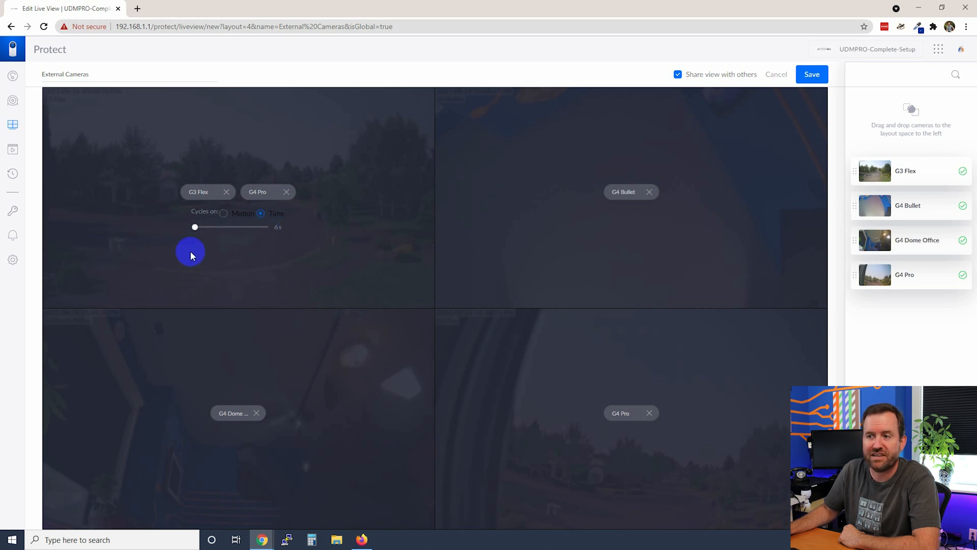
left_click_drag(195, 226, 268, 226)
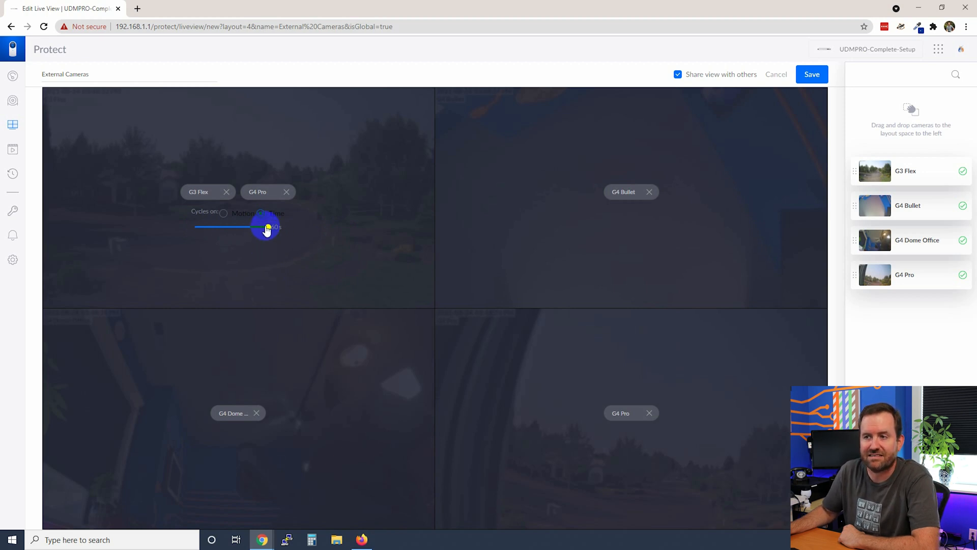
left_click(223, 213)
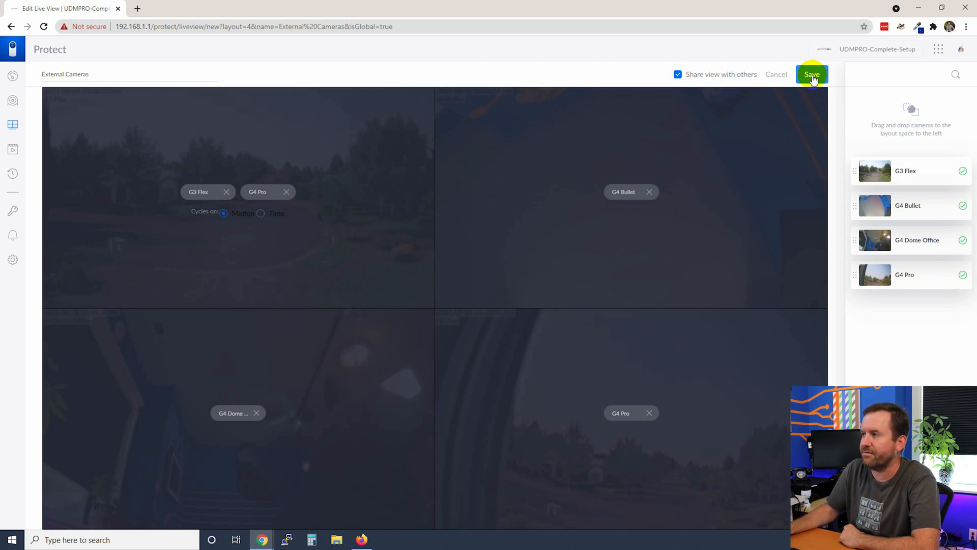
Save the External Cameras view and select it from the view list as the current live view
left_click(811, 75)
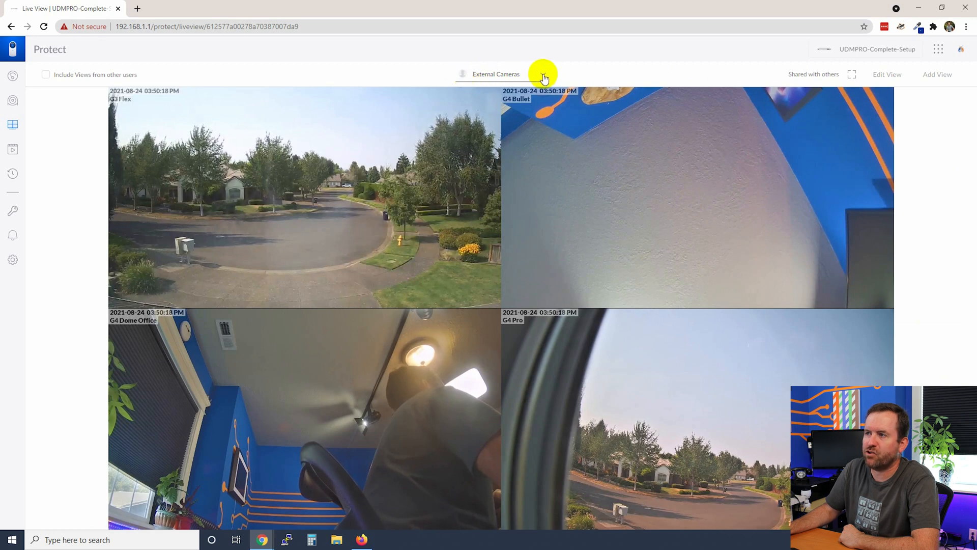
left_click(496, 73)
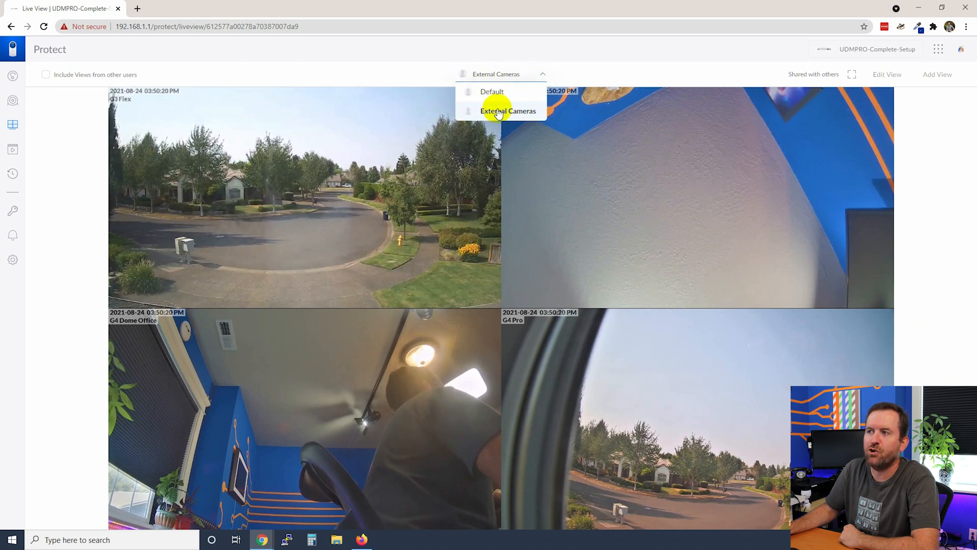
mouse_move(492, 91)
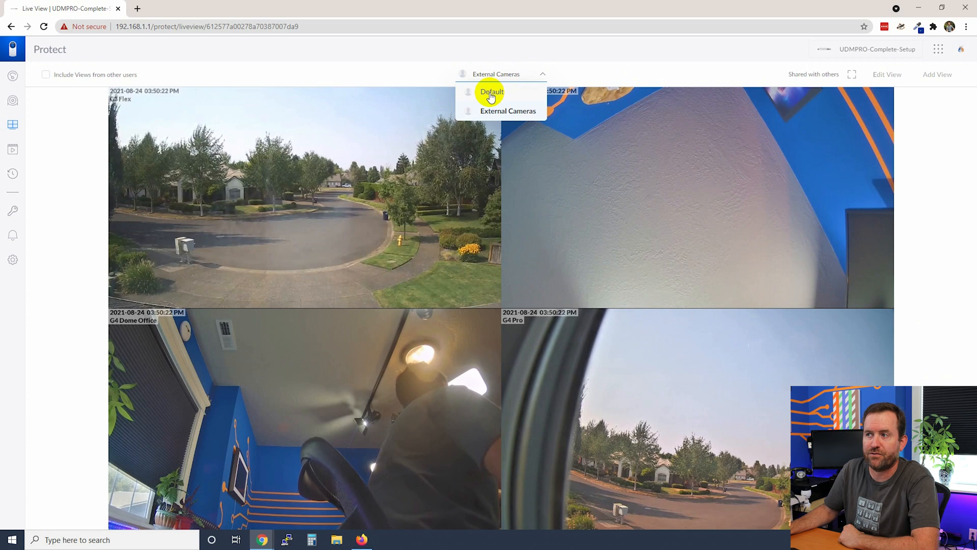
mouse_move(507, 111)
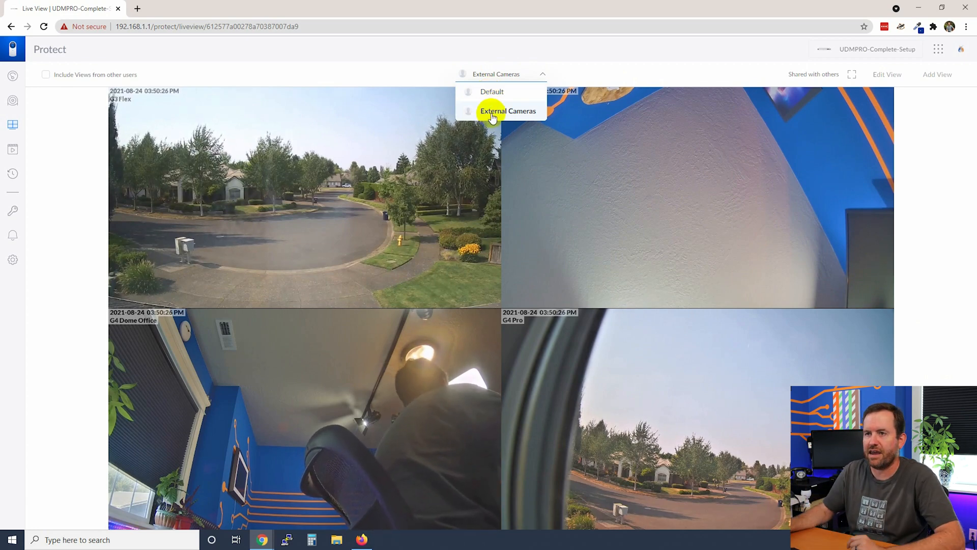
left_click(508, 111)
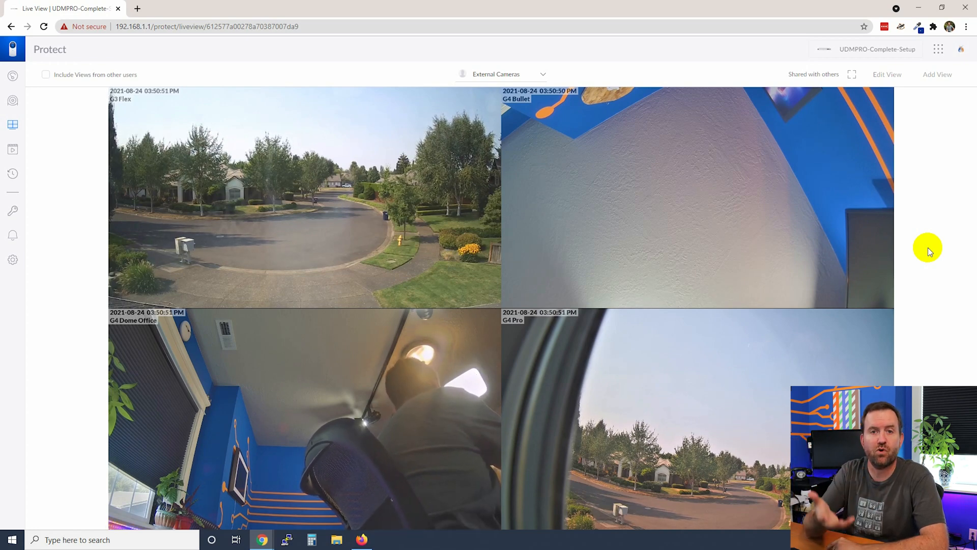
mouse_move(927, 236)
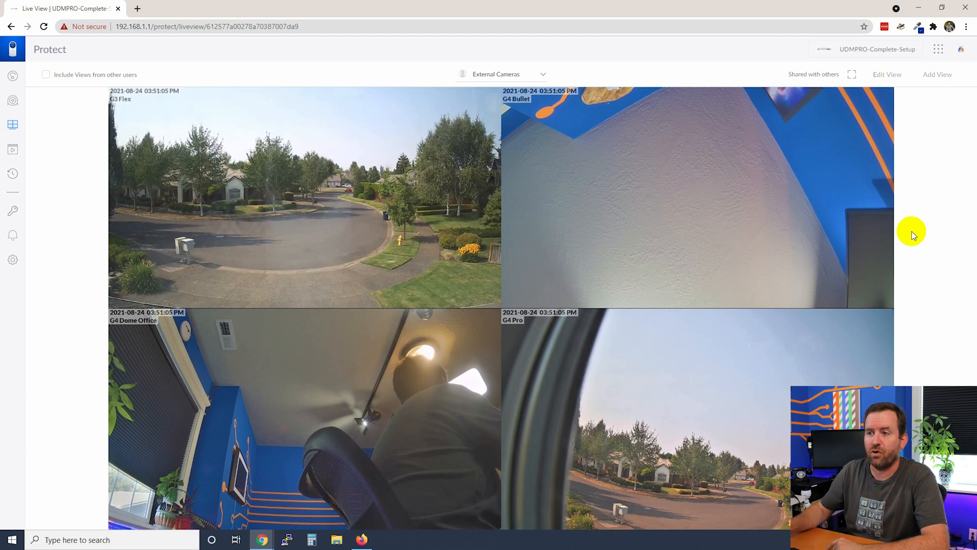
mouse_move(73, 434)
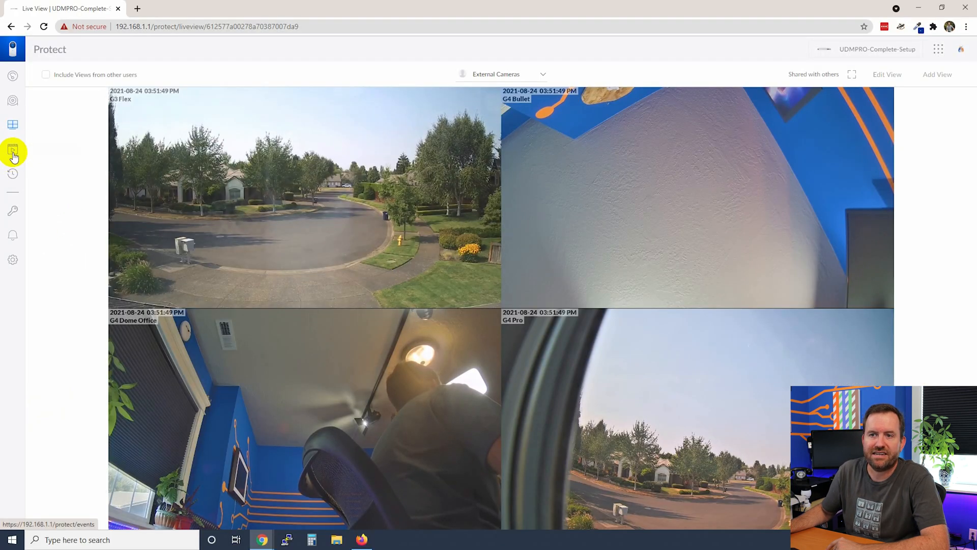
left_click(12, 150)
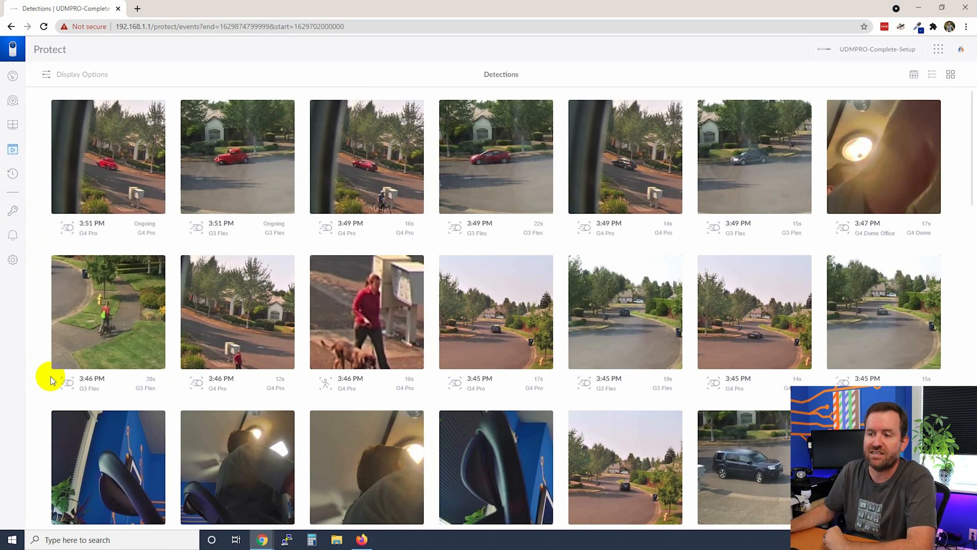
mouse_move(313, 383)
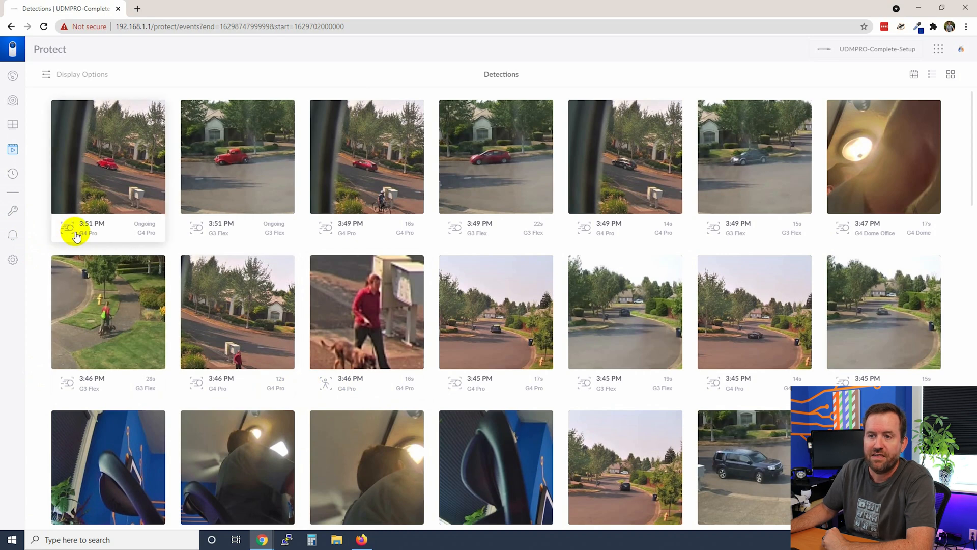
mouse_move(142, 268)
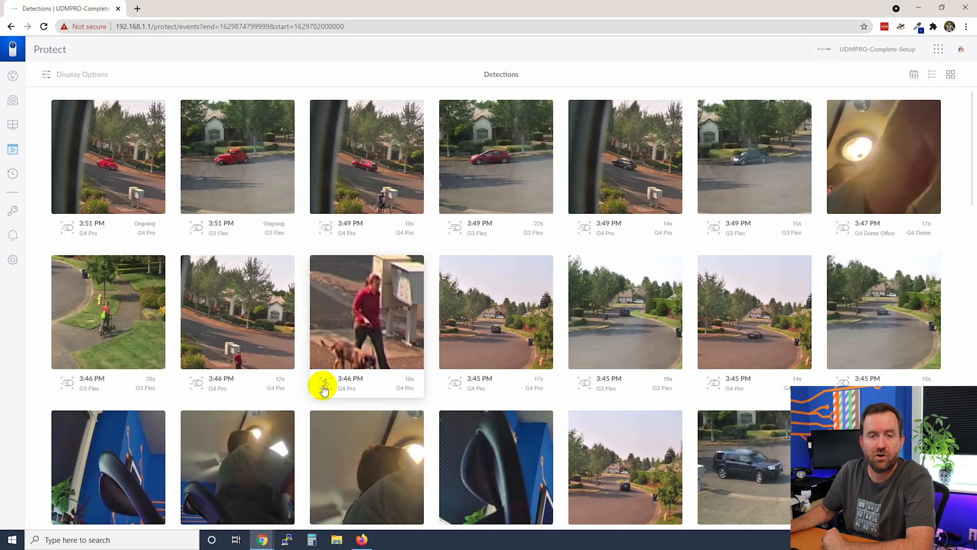
mouse_move(147, 397)
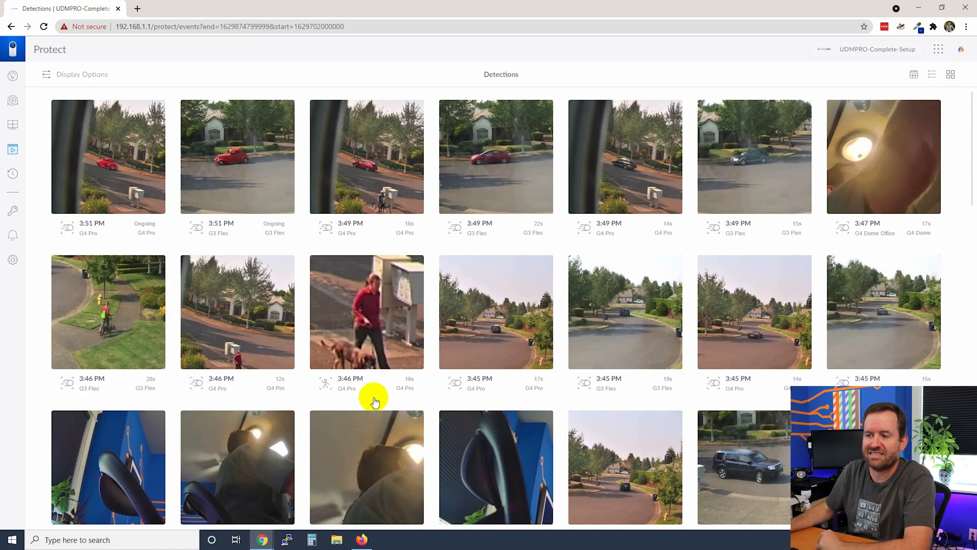
mouse_move(34, 349)
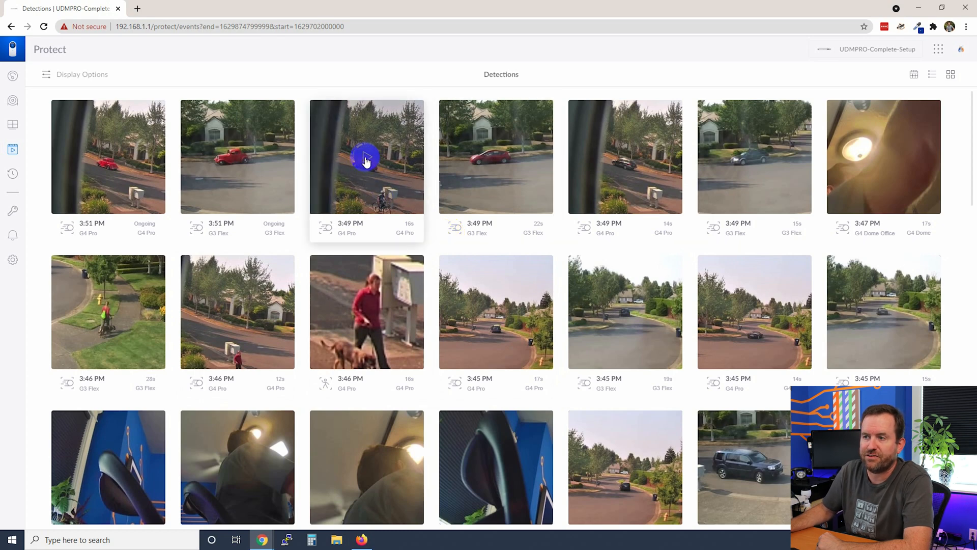
left_click(366, 157)
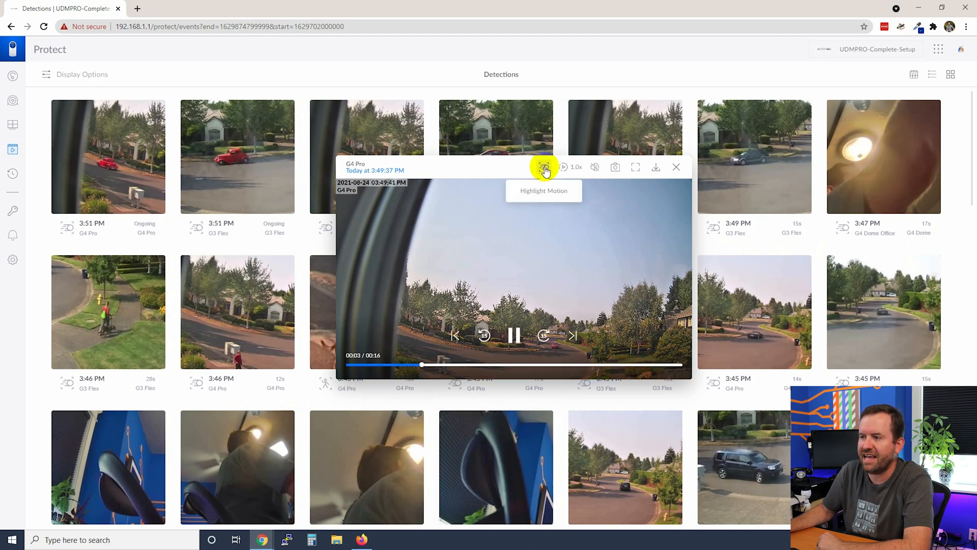
left_click(544, 169)
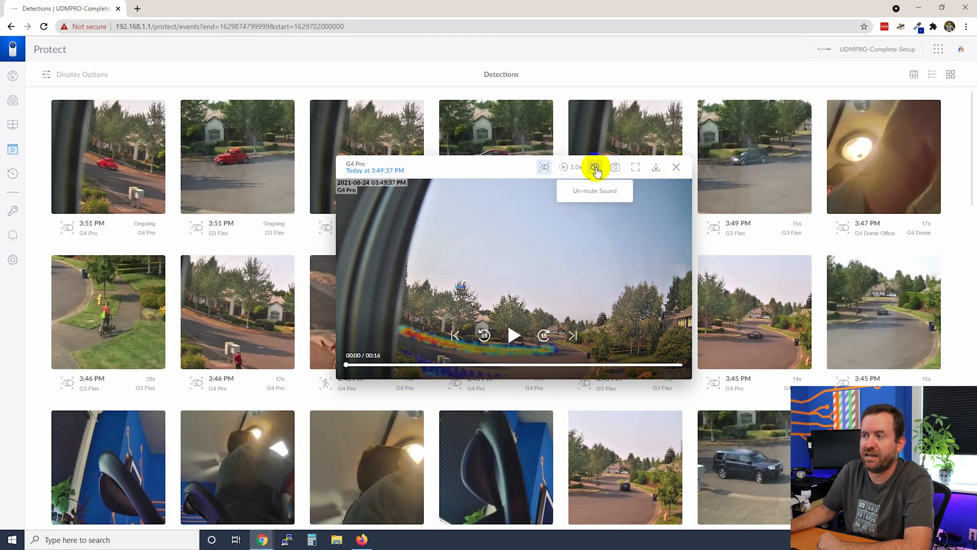
mouse_move(616, 167)
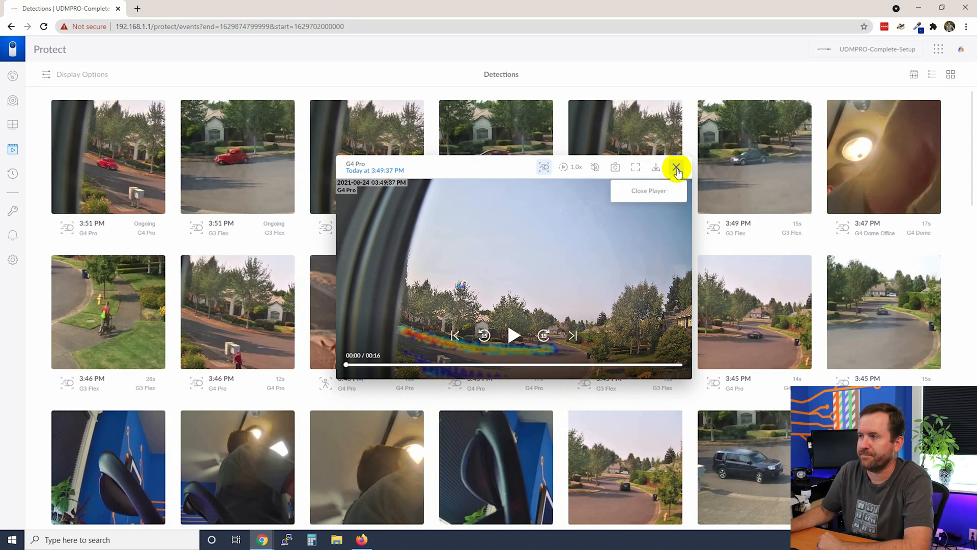
left_click(676, 170)
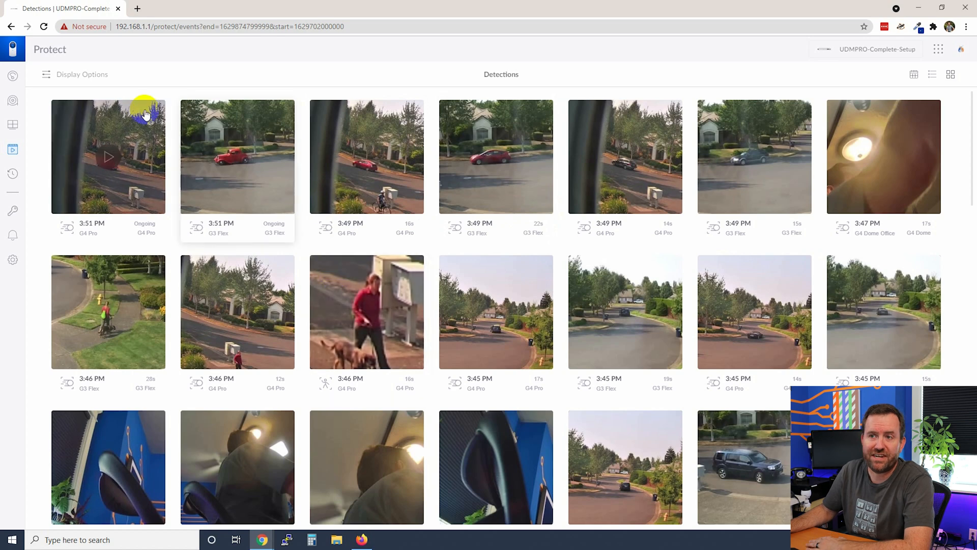
In Display Options, limit detections to Person type and the G4 Pro camera only
left_click(75, 74)
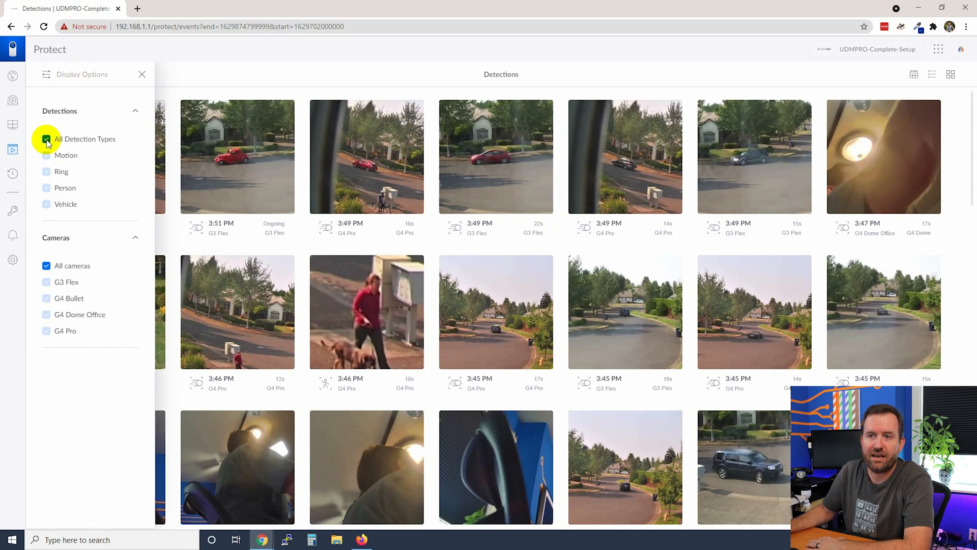
left_click(47, 139)
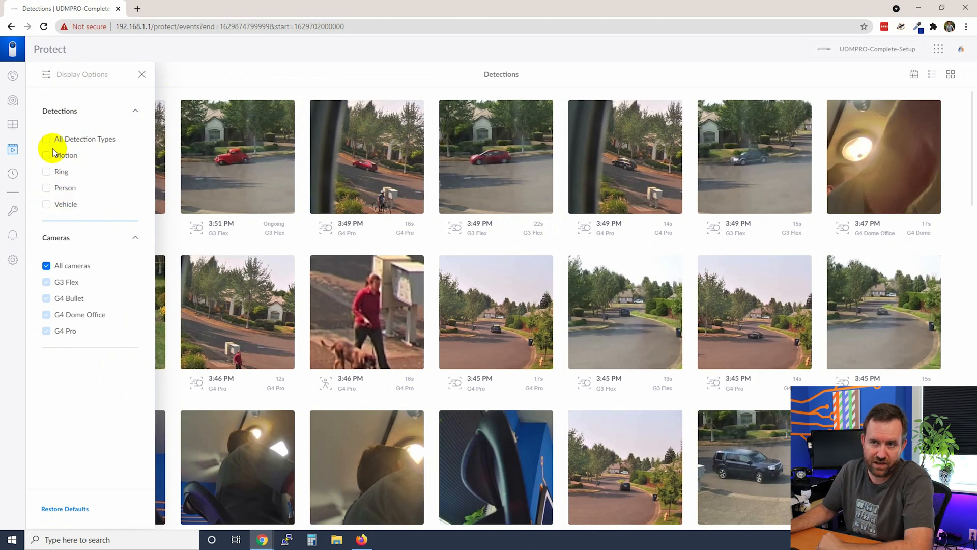
left_click(46, 139)
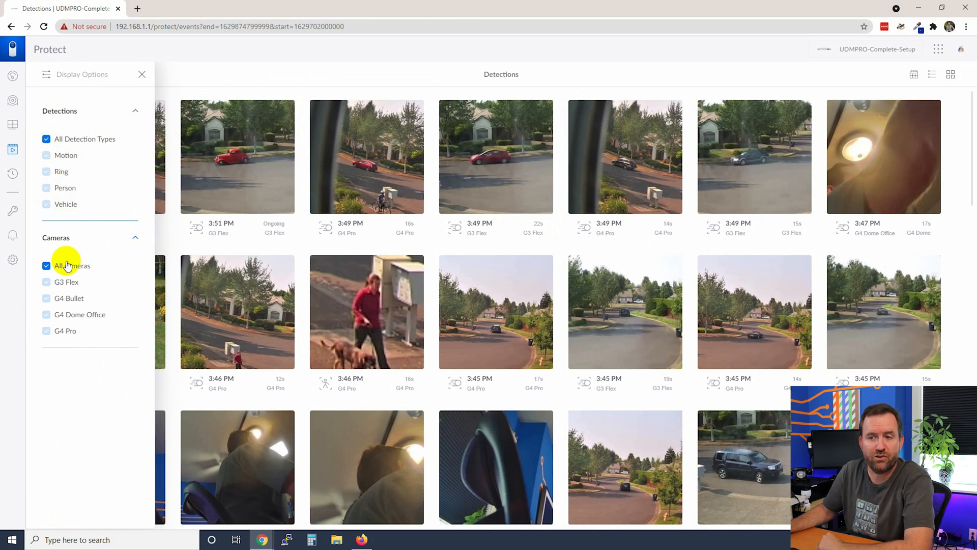
left_click(47, 188)
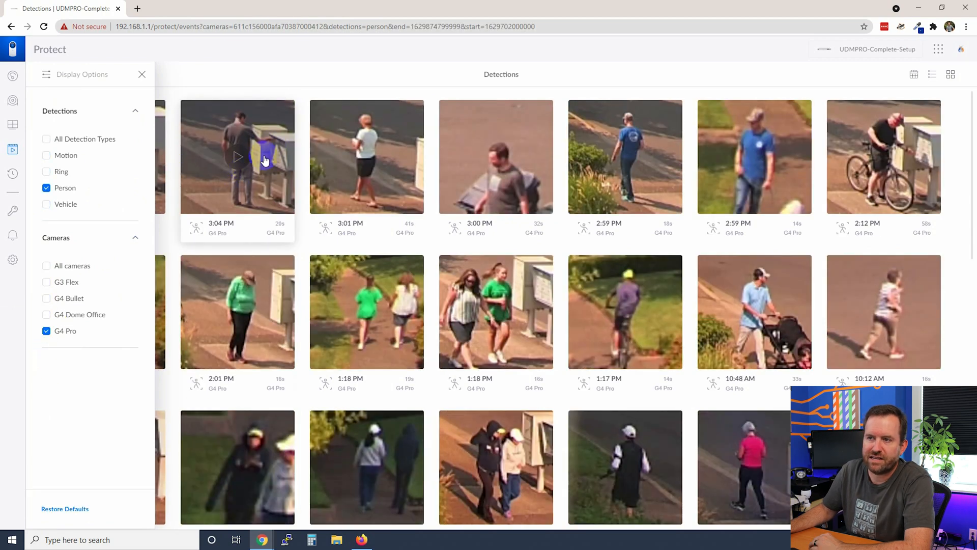
left_click(236, 156)
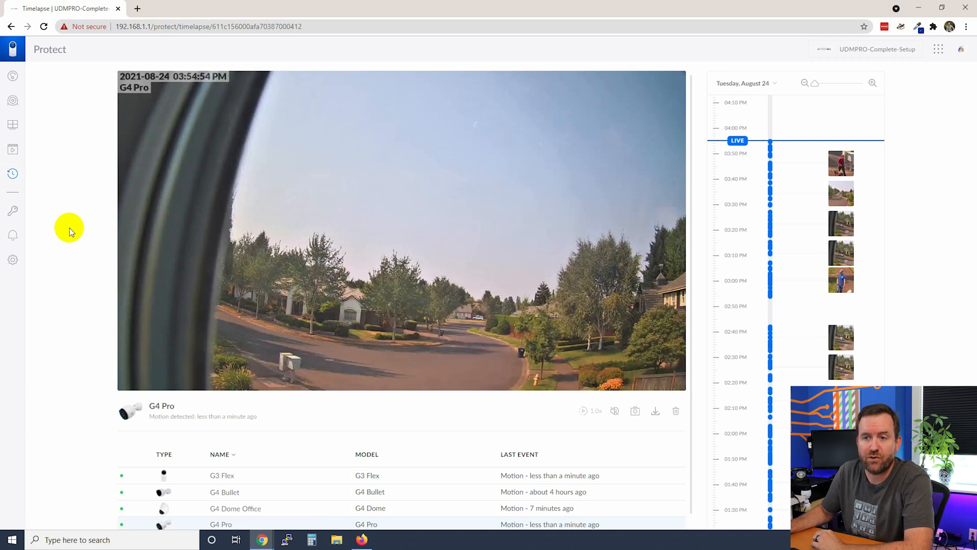
mouse_move(12, 173)
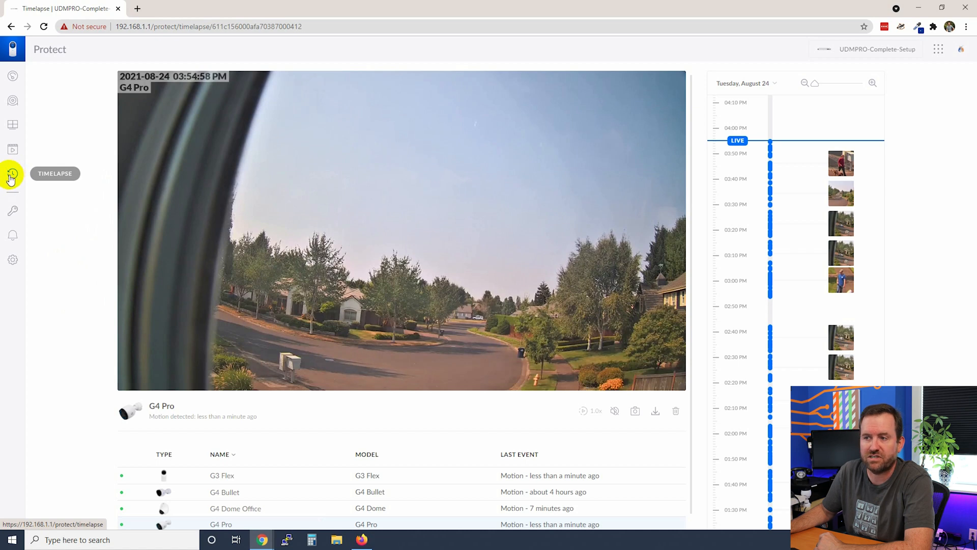
mouse_move(72, 259)
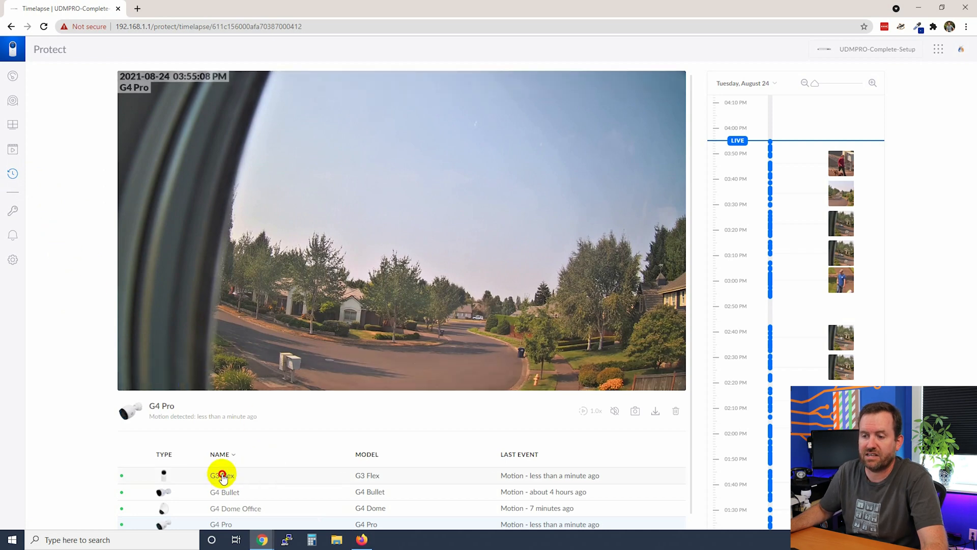
Switch Timelapse to the G3 Flex camera and scrub back to about 2:38 PM
left_click(222, 475)
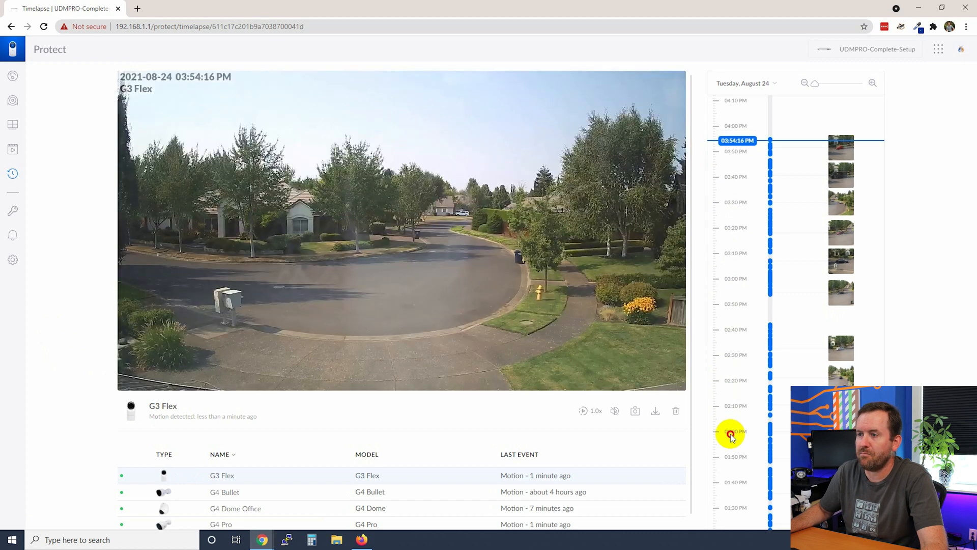
left_click_drag(731, 434, 726, 392)
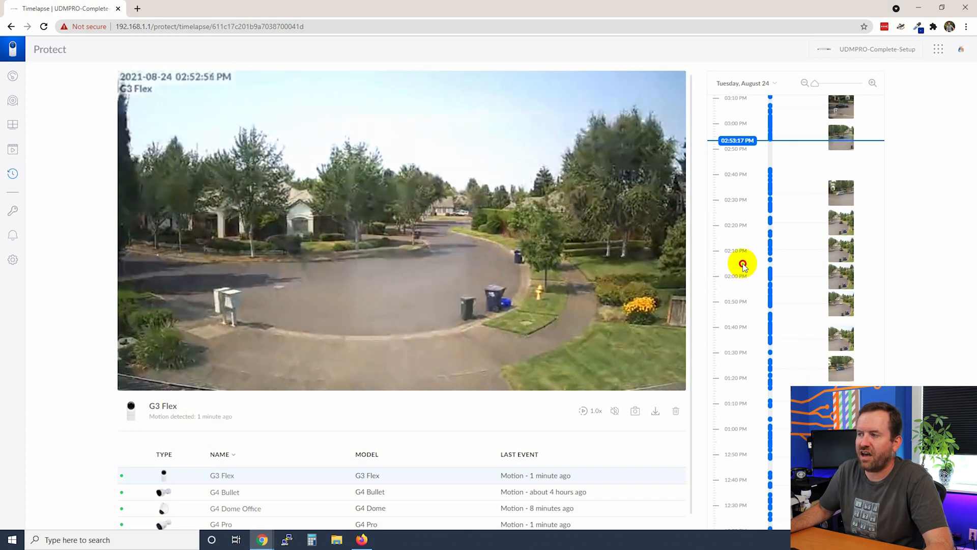
left_click_drag(741, 262, 747, 228)
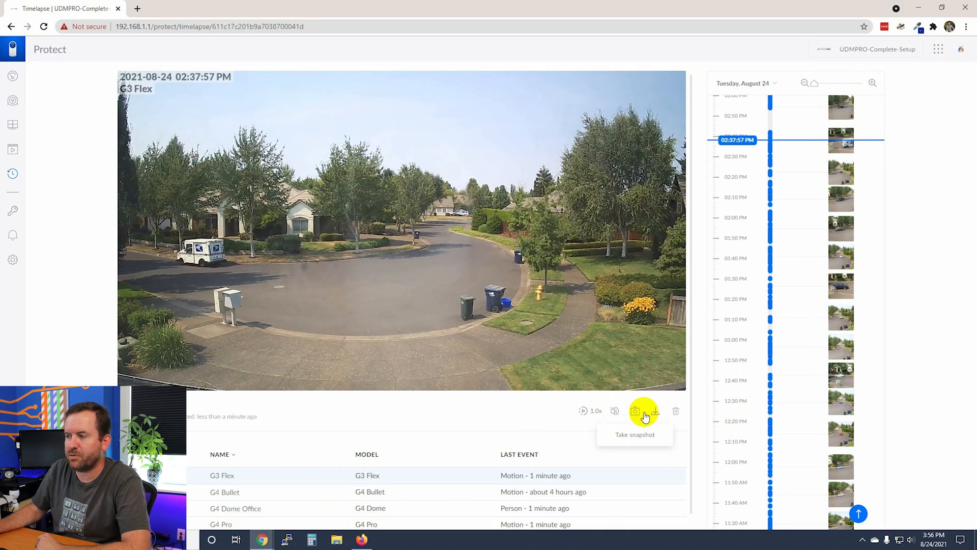
mouse_move(675, 411)
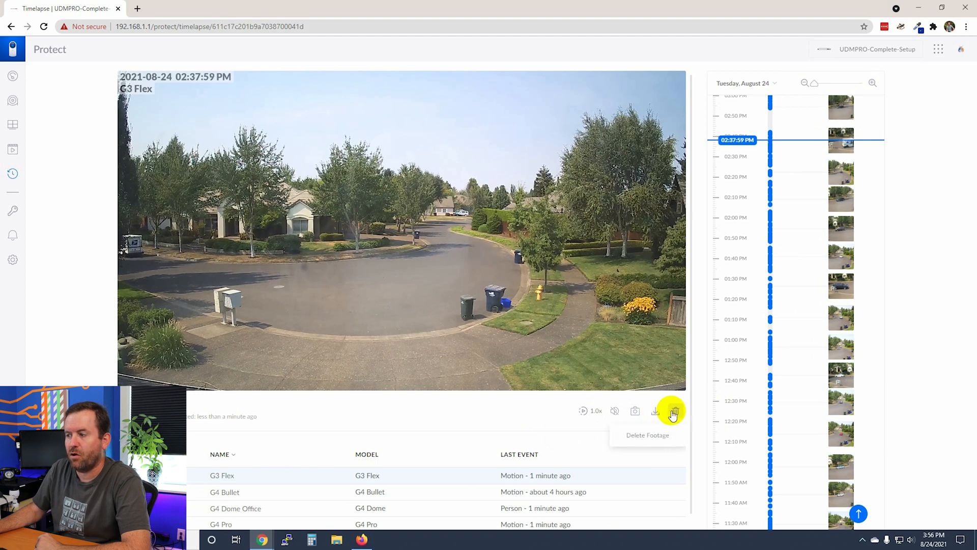
mouse_move(655, 411)
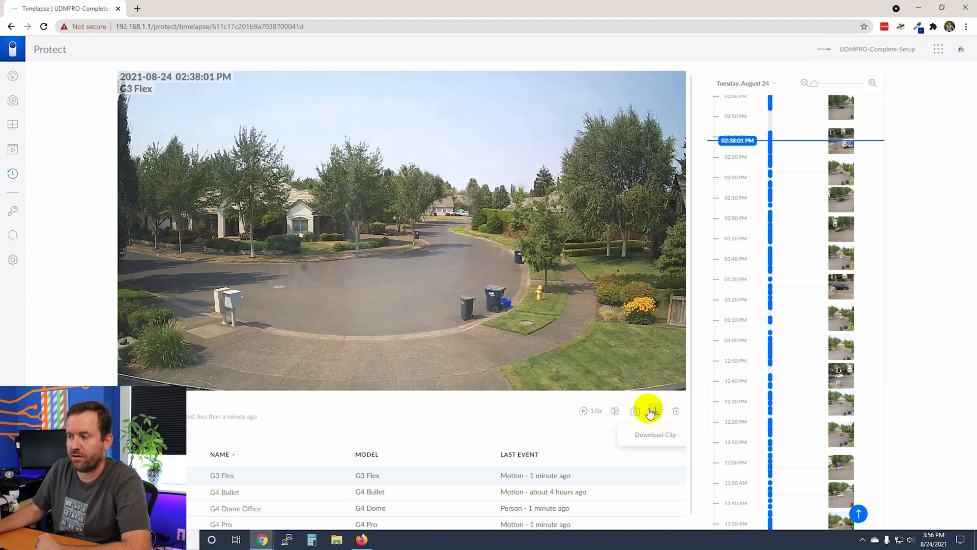
Begin a Download Clip selection, roughly extending its end near 2:51 PM, and zoom the timeline in
left_click(650, 410)
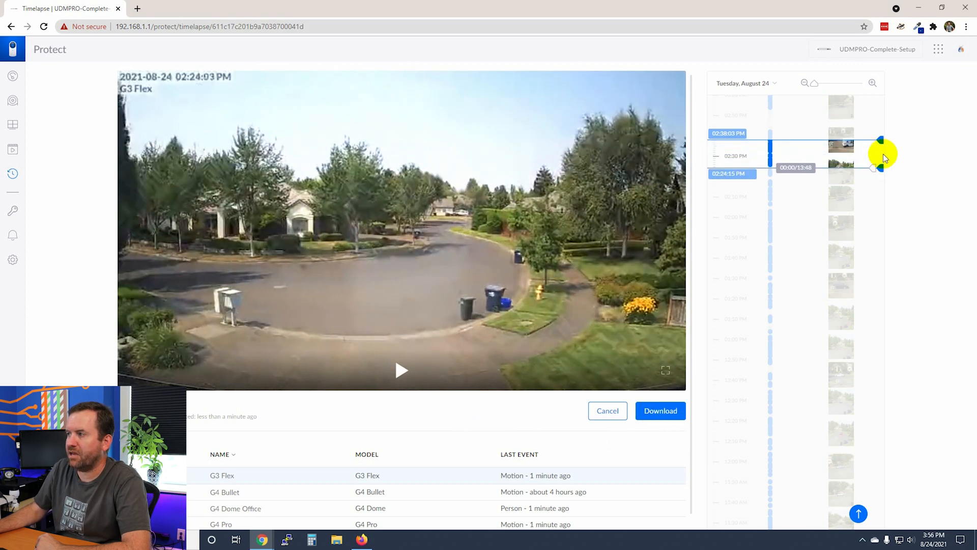
left_click_drag(882, 141, 865, 131)
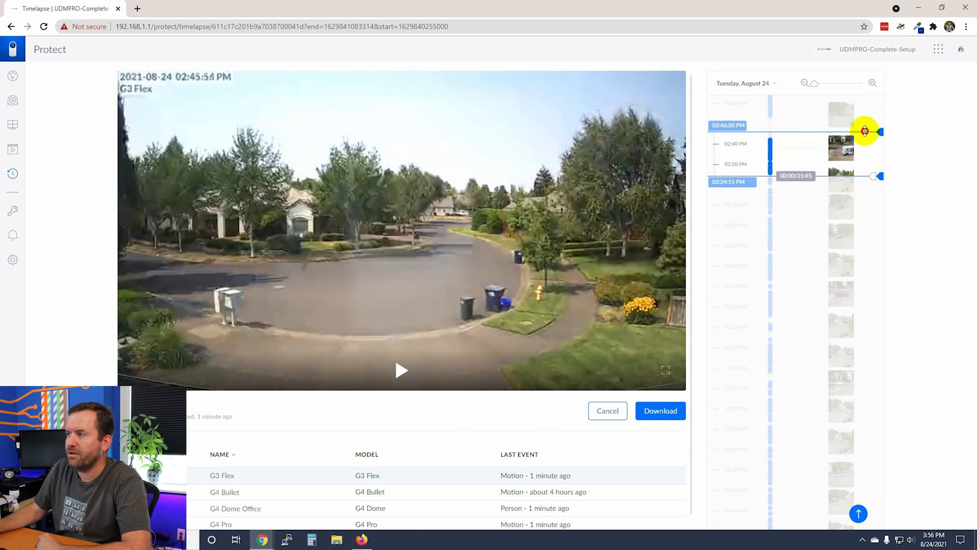
left_click_drag(866, 131, 867, 151)
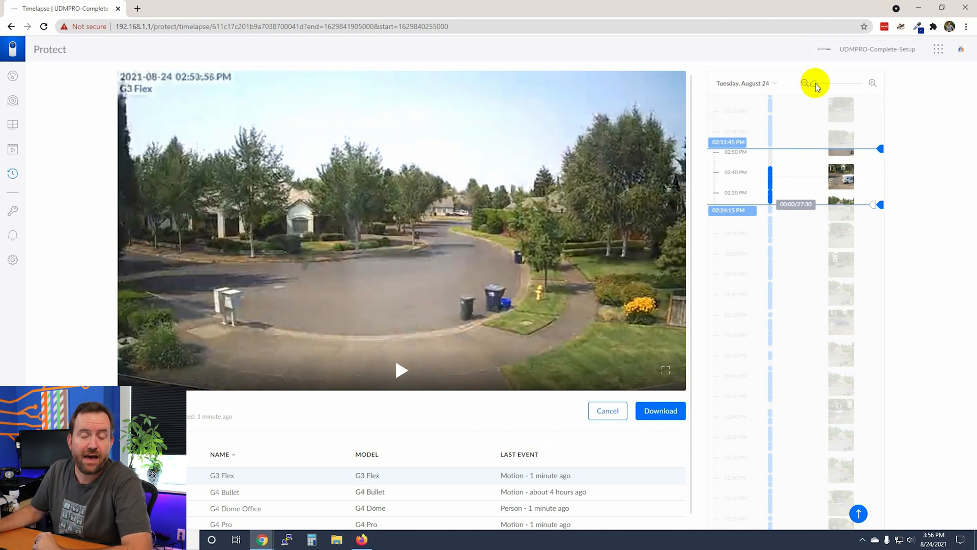
mouse_move(885, 111)
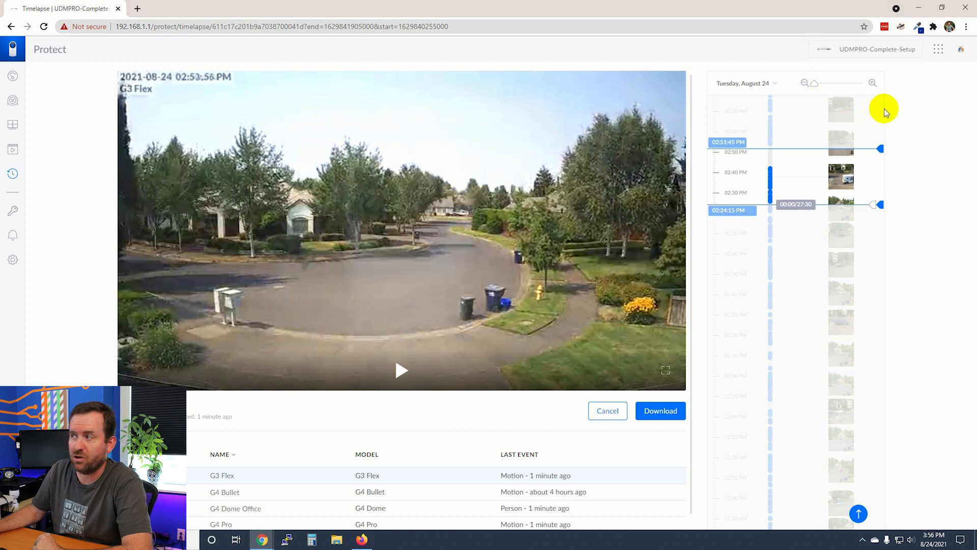
left_click(819, 83)
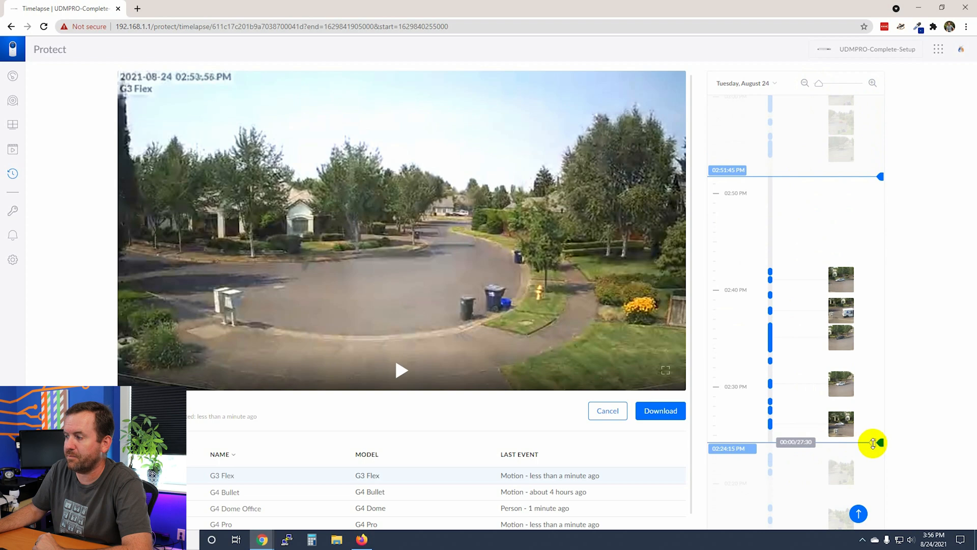
Set the clip handles to start at 2:35:09 PM and end at 2:38:09 PM
left_click_drag(874, 442, 873, 322)
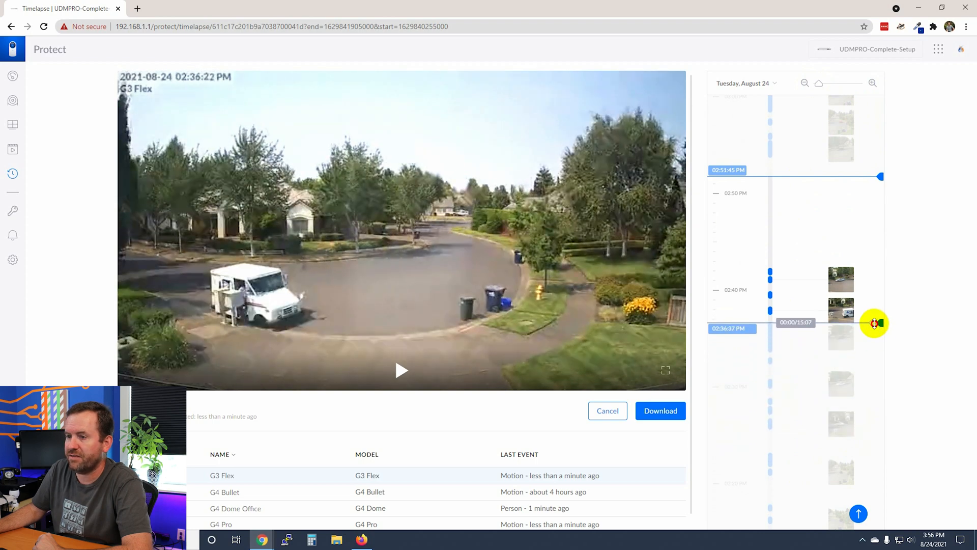
left_click_drag(874, 323, 874, 341)
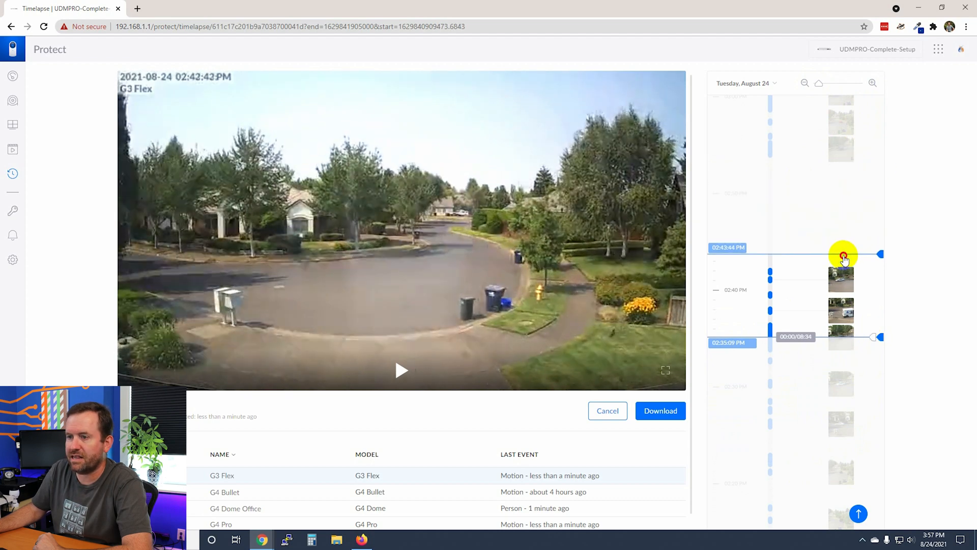
left_click_drag(844, 255, 844, 304)
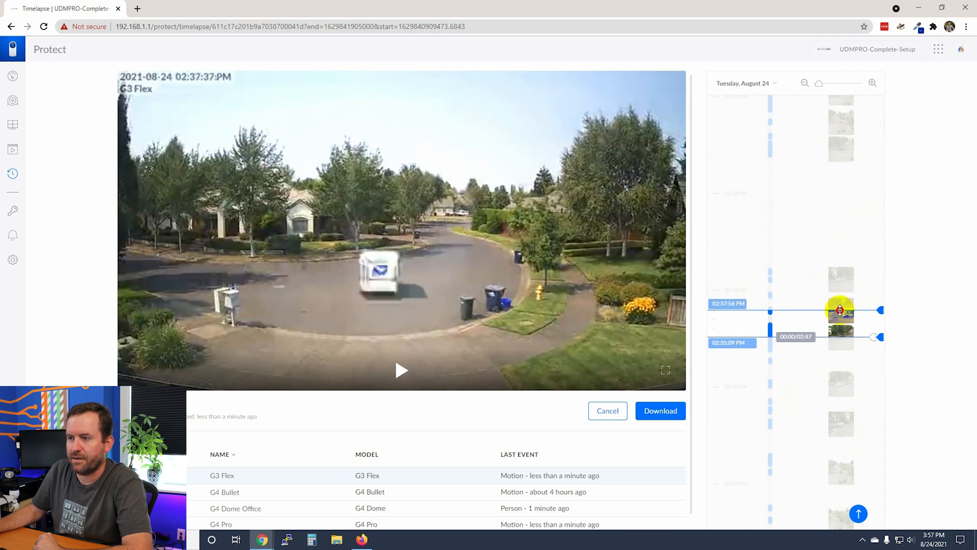
left_click_drag(841, 310, 772, 293)
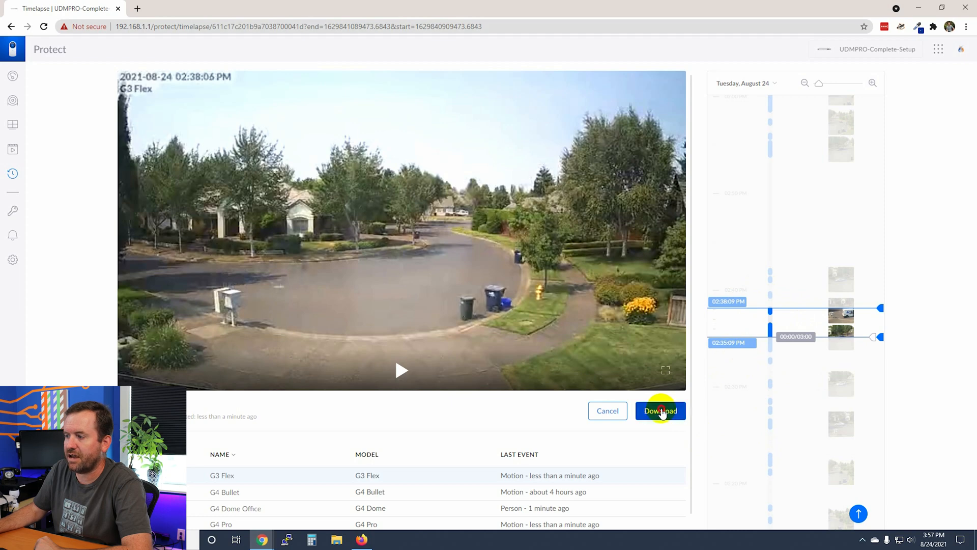
Download the three-minute G3 Flex clip and jump the timeline back to Live
left_click(660, 411)
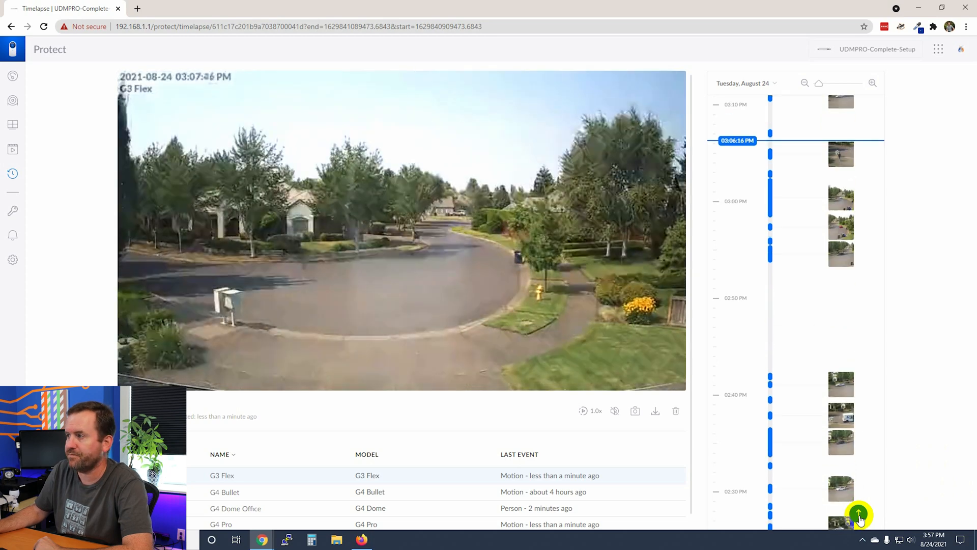
left_click(859, 516)
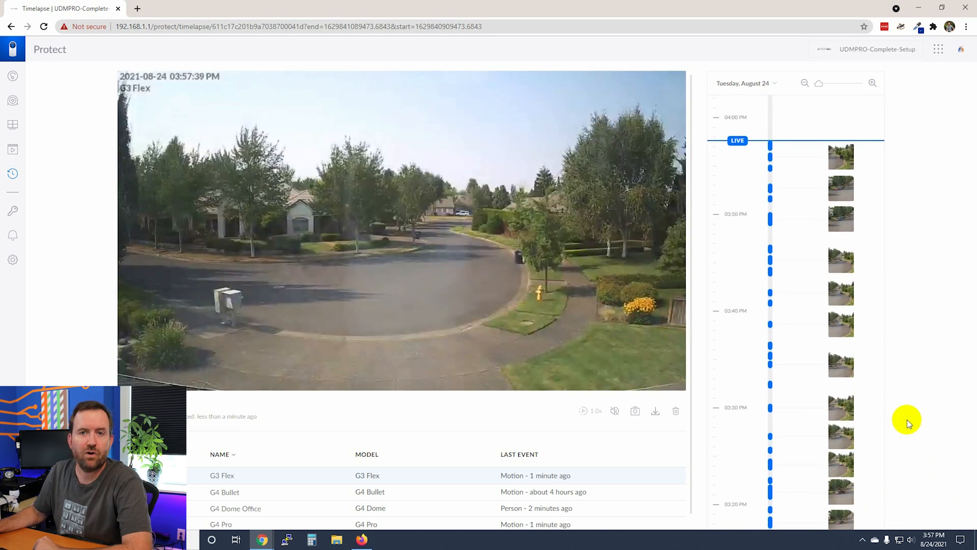